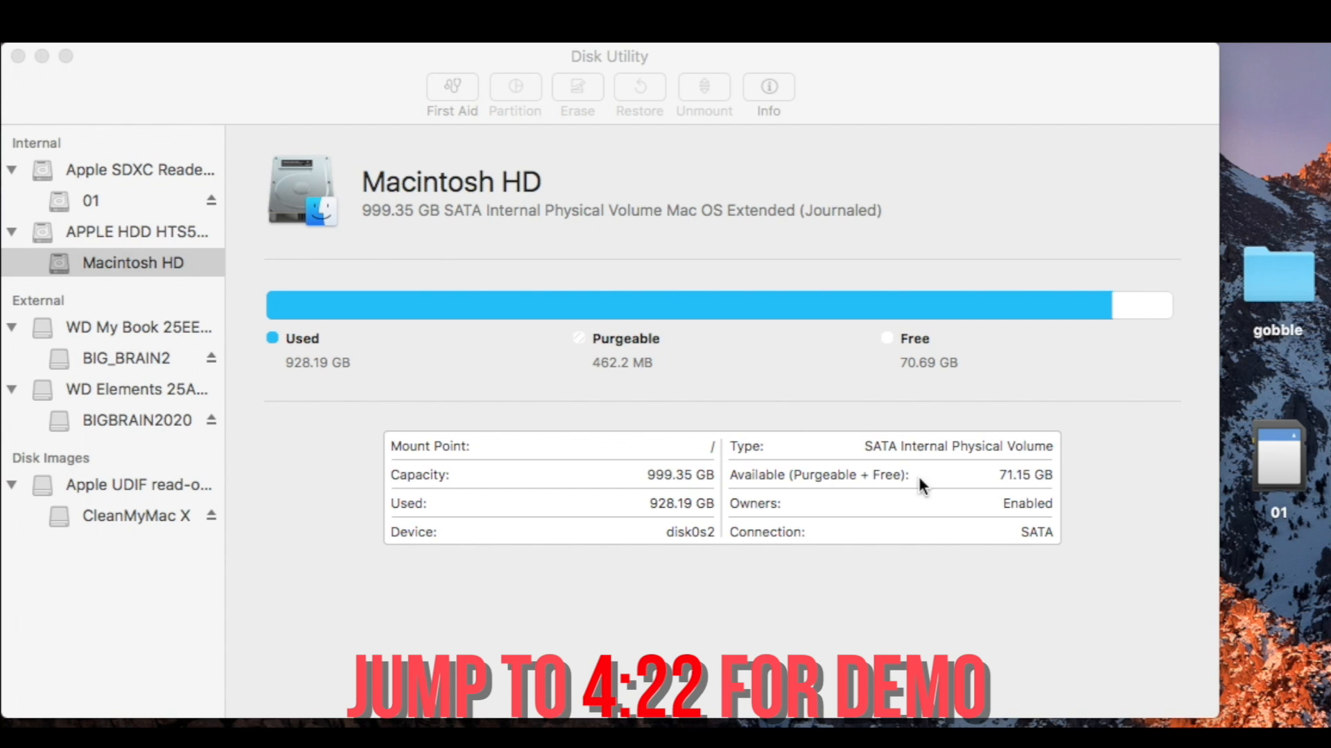
- Select the 01 SD card on the desktop before checking the macOS version
left_click(1277, 459)
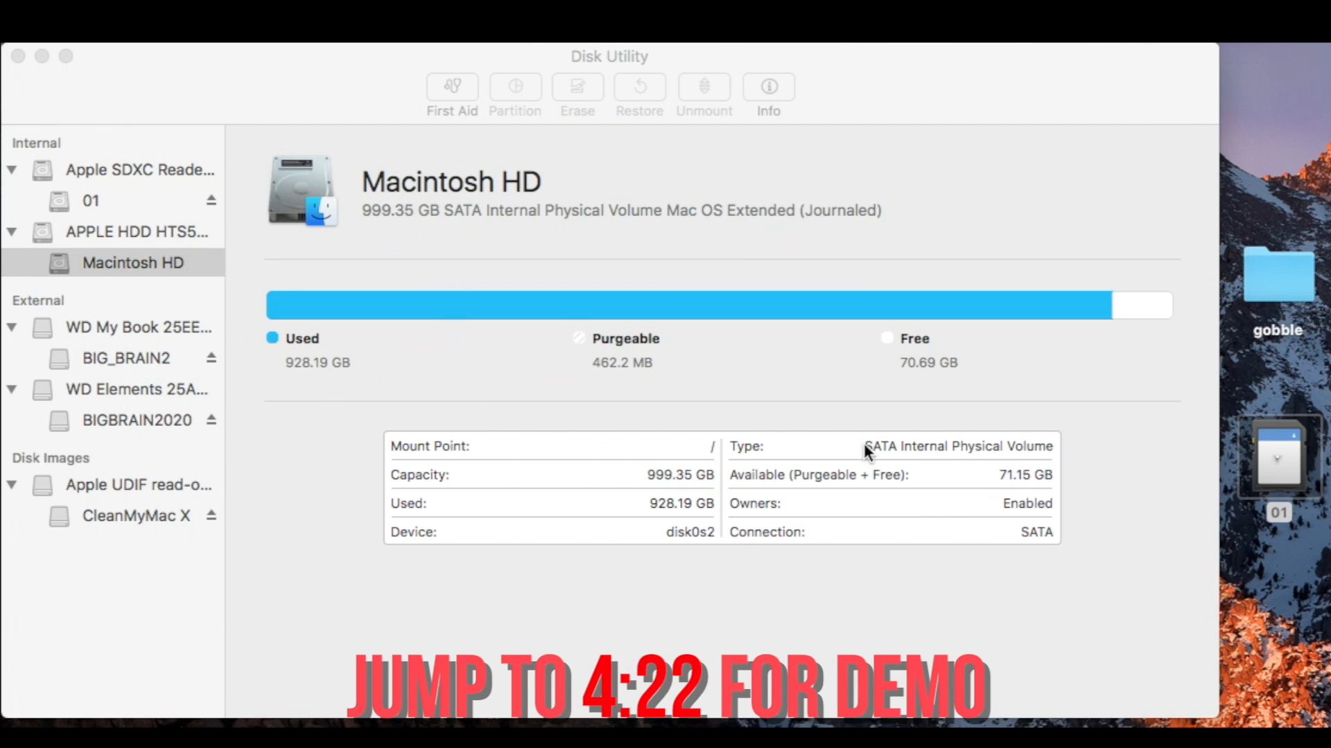
mouse_move(940, 281)
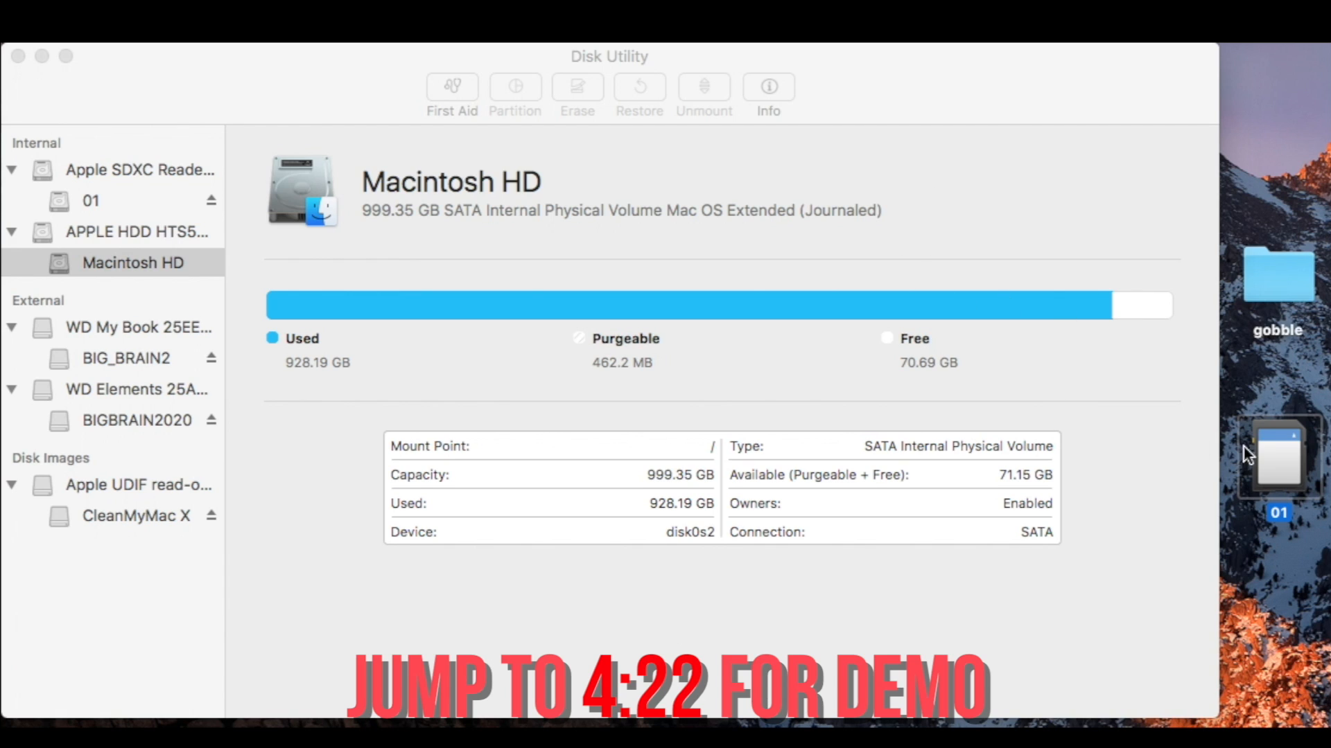
mouse_move(638, 202)
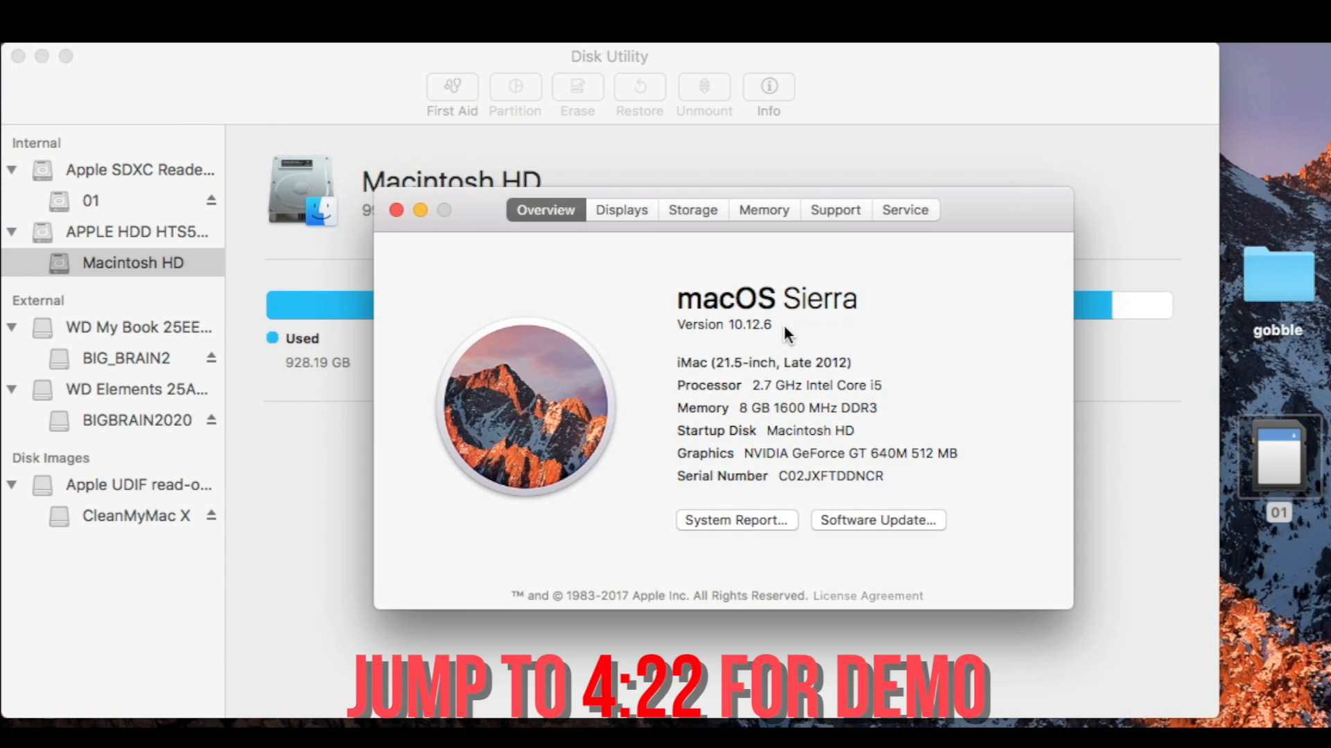
mouse_move(872, 316)
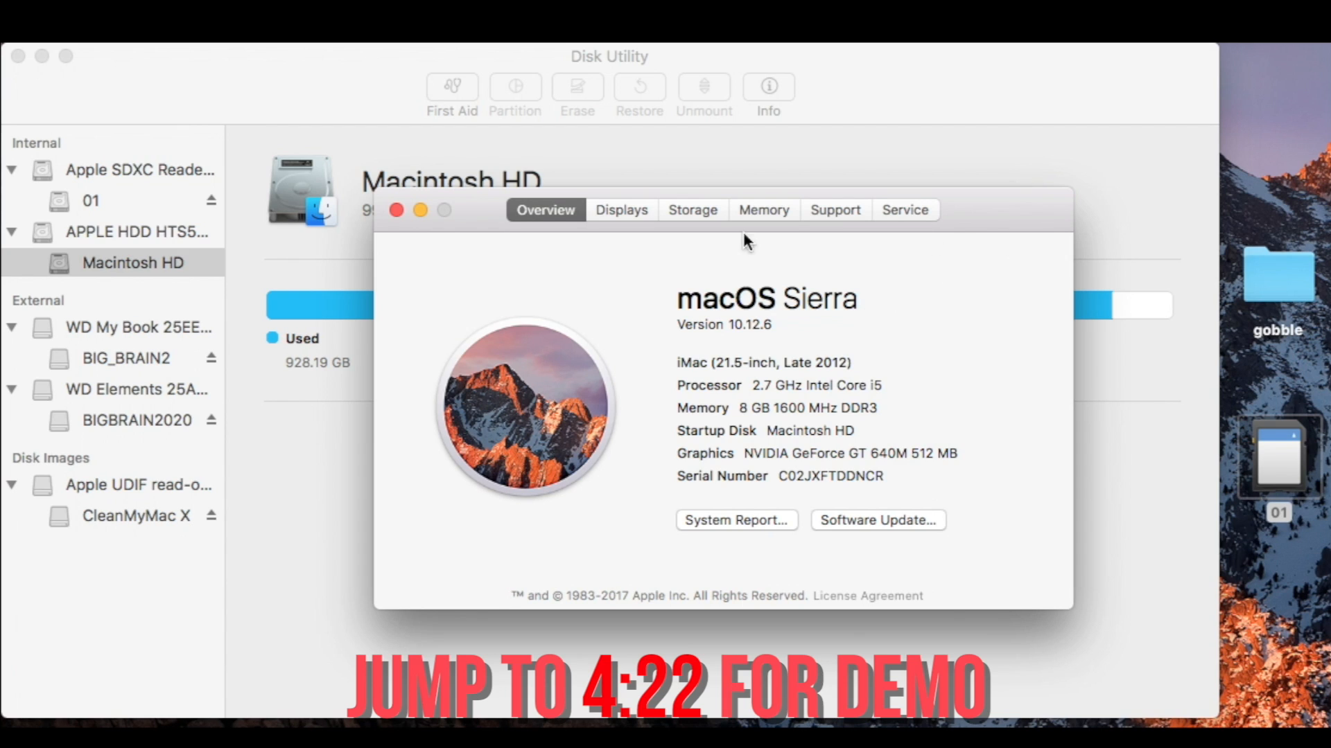
- Close the overview and select the 31.91 GB Apple SDXC Reader Media disk after viewing its 01 volume
left_click(395, 209)
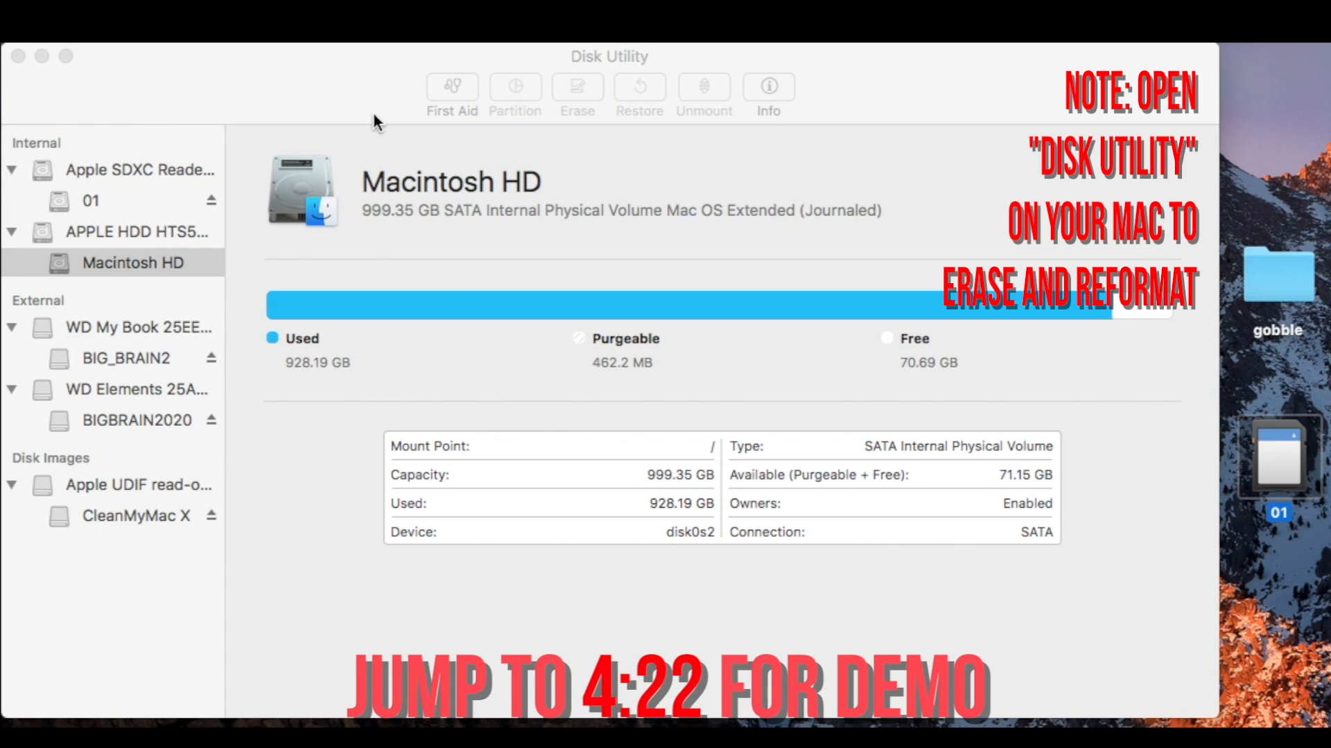
mouse_move(273, 259)
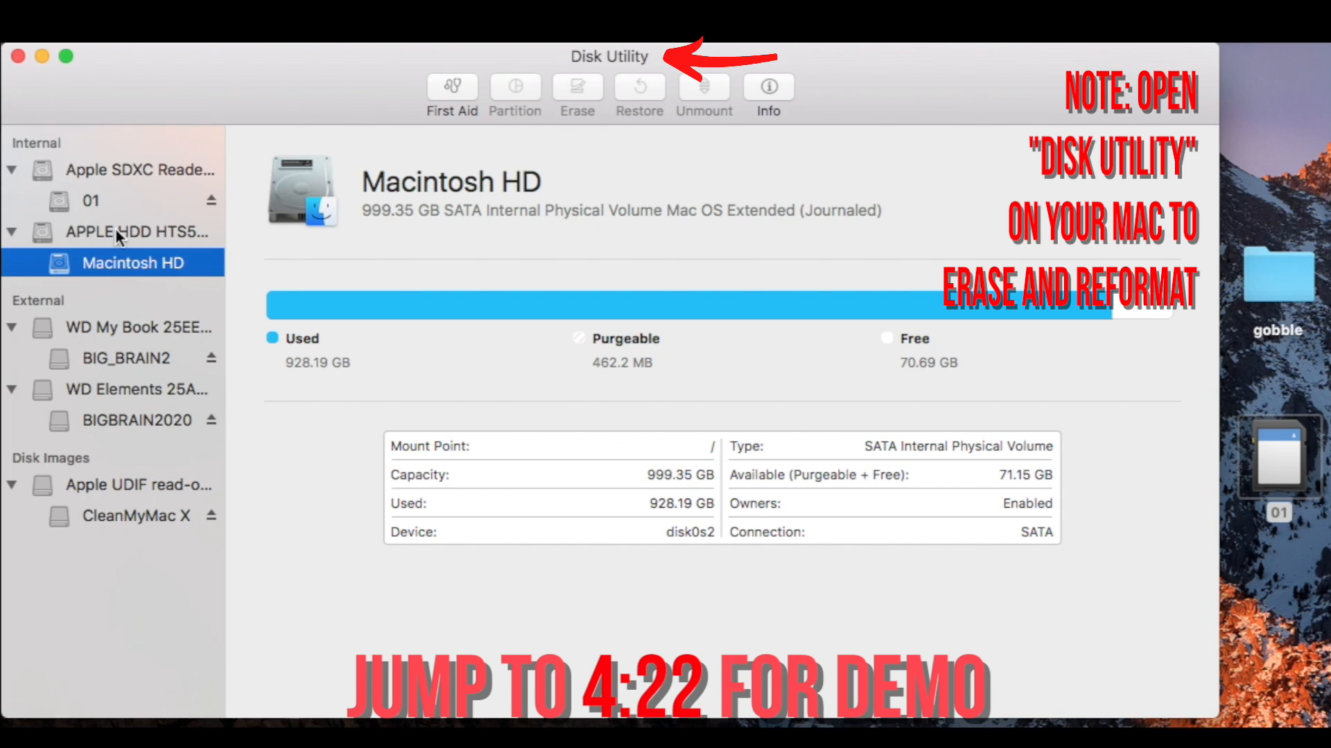
left_click(140, 231)
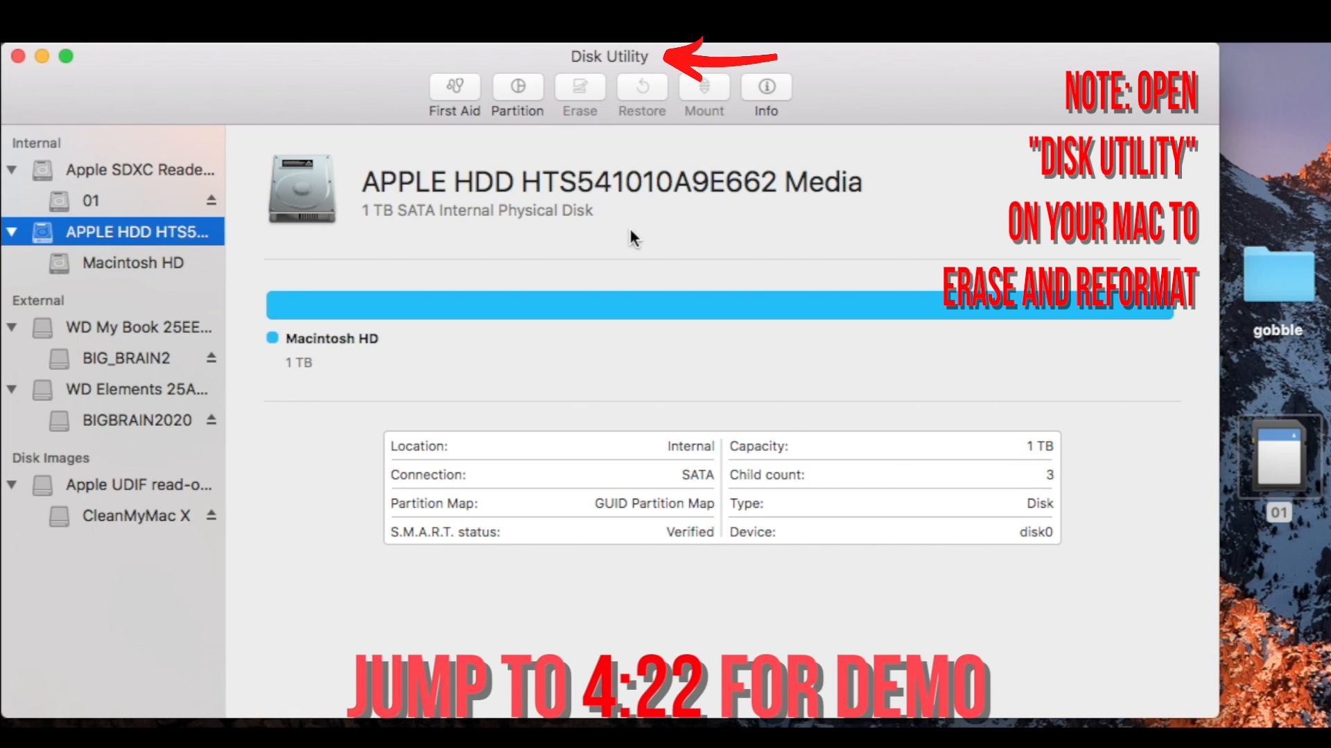
left_click(139, 169)
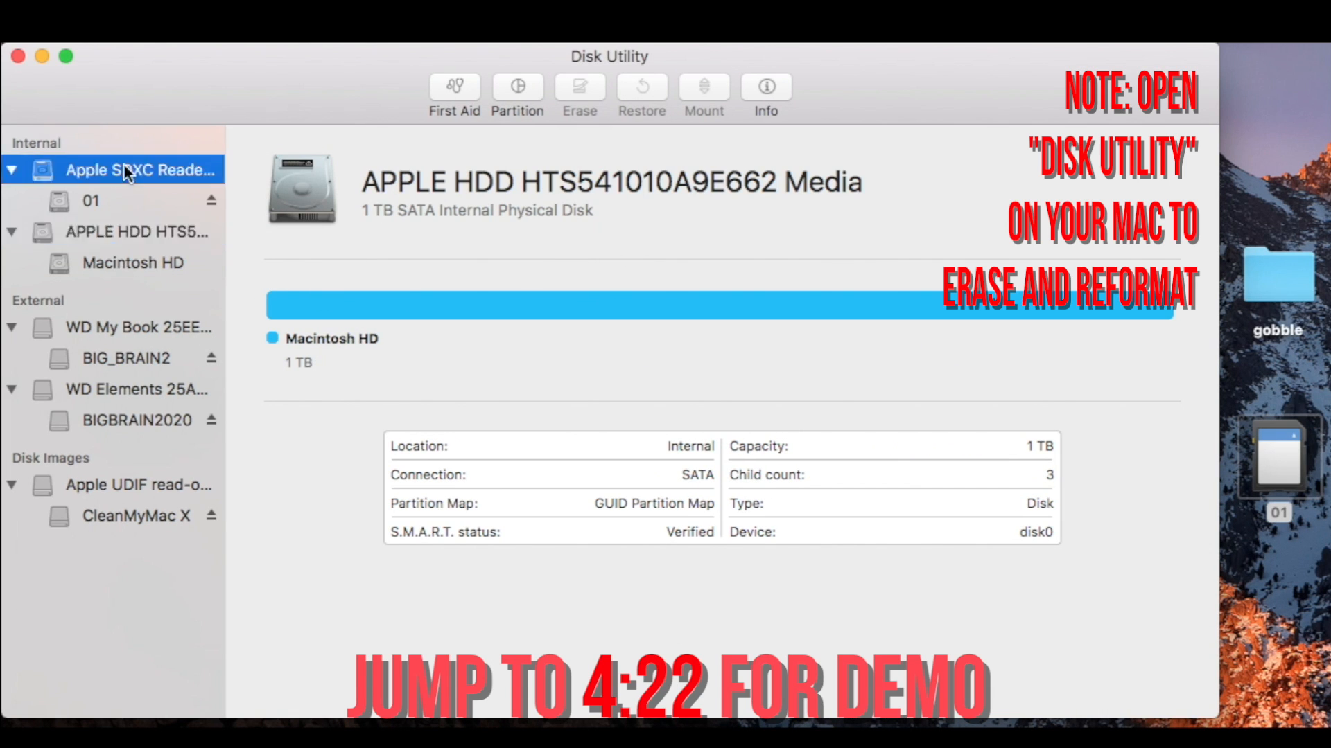
left_click(141, 169)
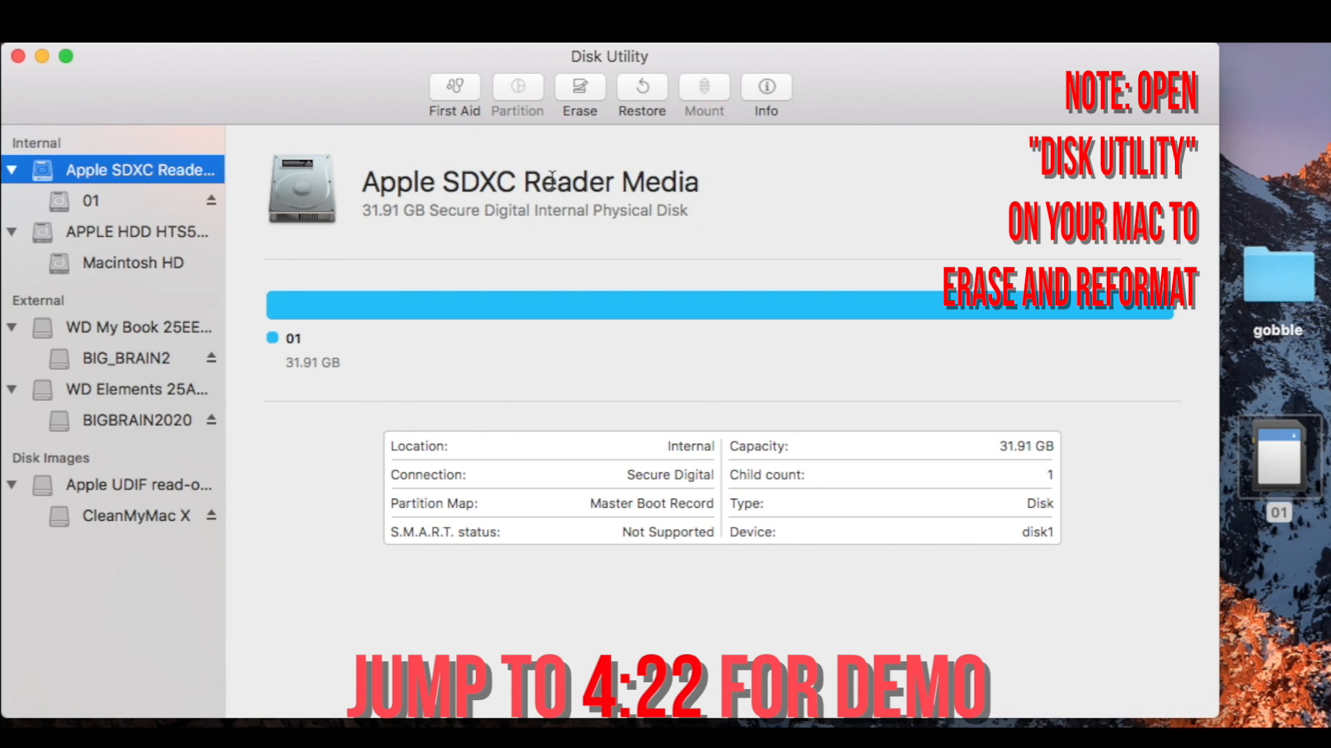
left_click(91, 200)
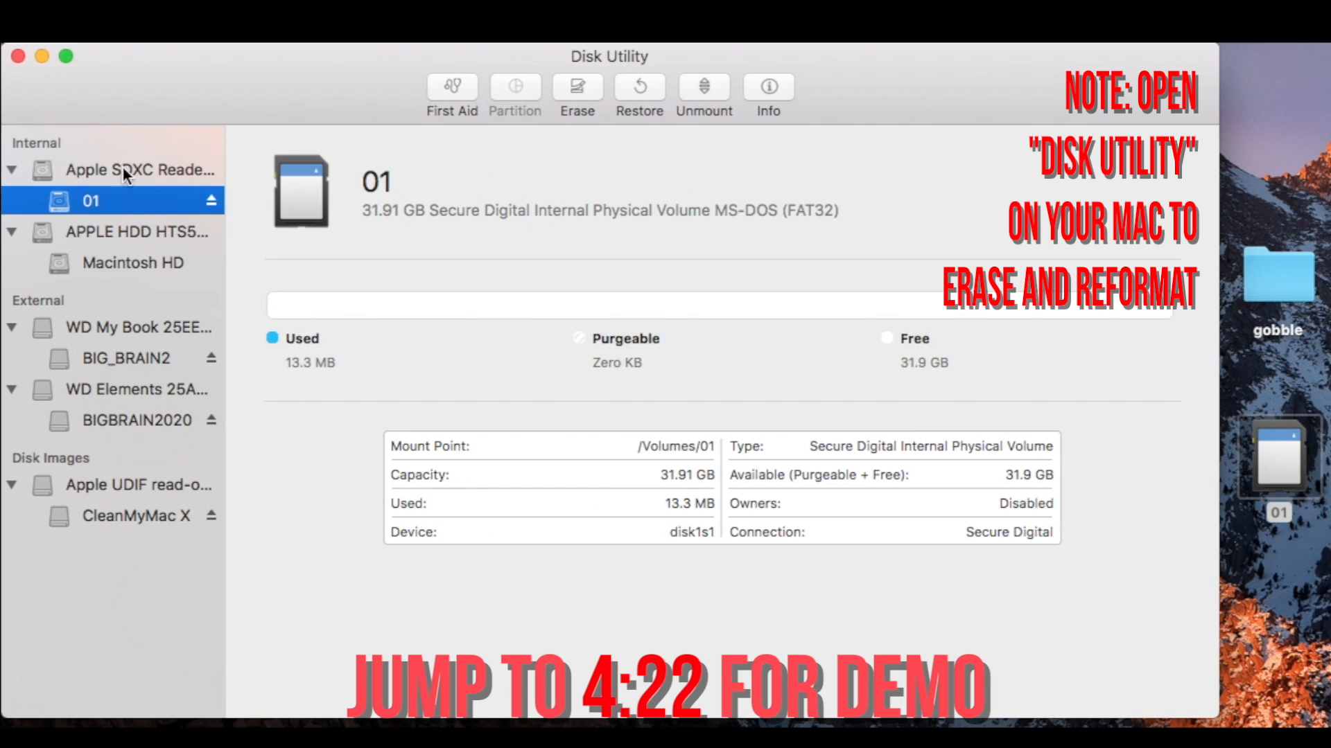
left_click(140, 169)
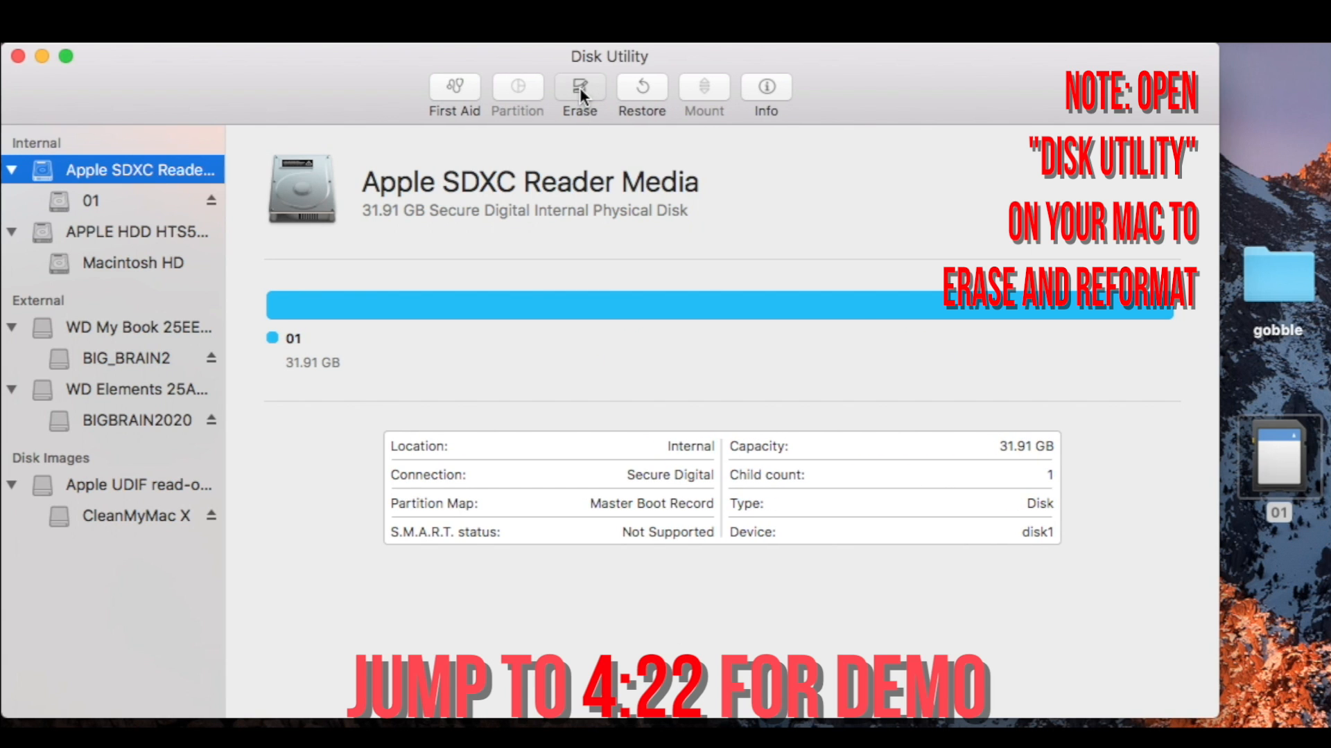
- Erase the whole SD card as an MS-DOS (FAT) volume named 01
left_click(579, 89)
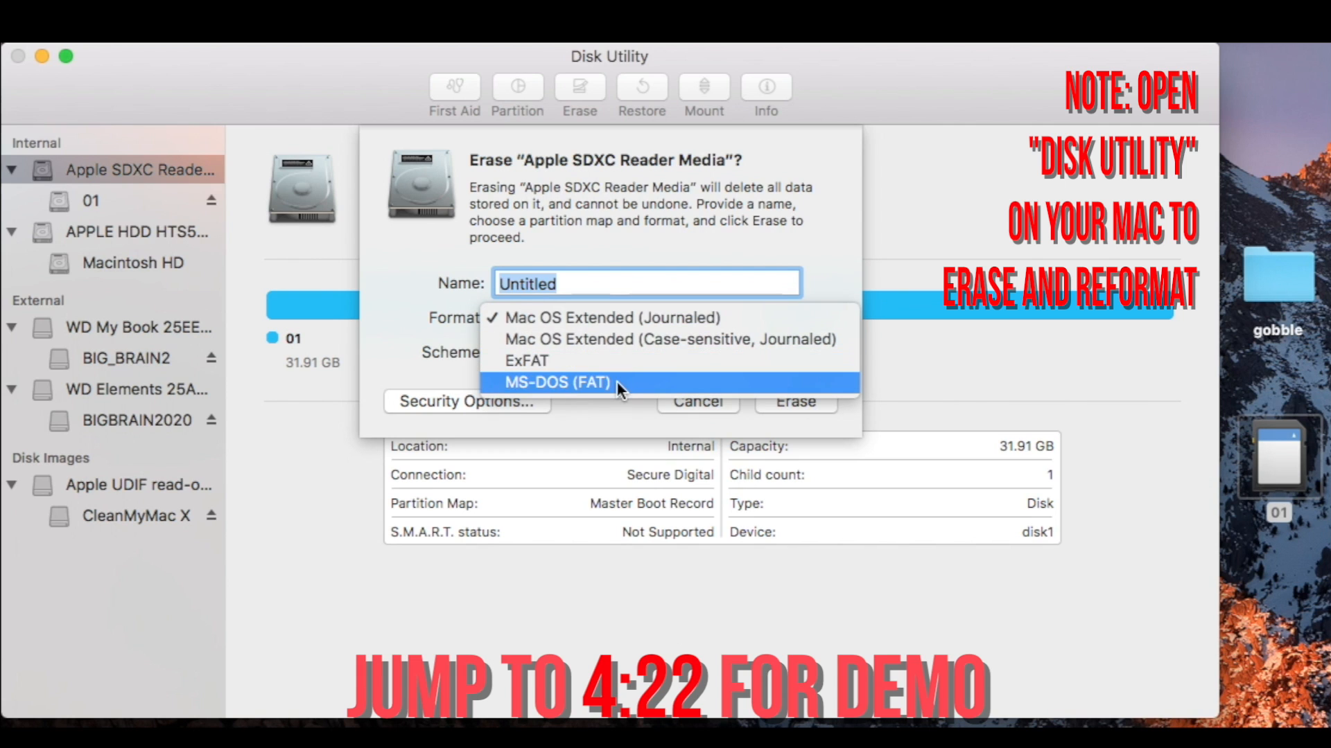
mouse_move(547, 388)
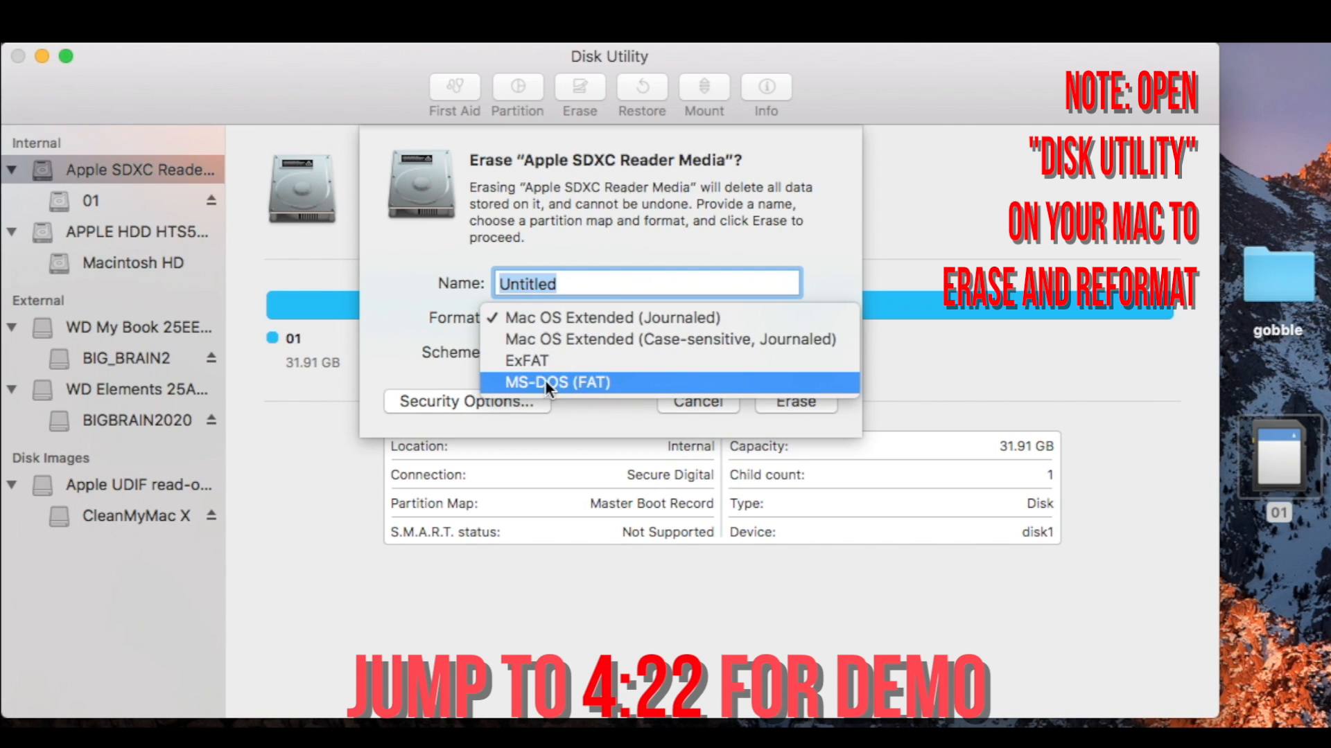
mouse_move(627, 388)
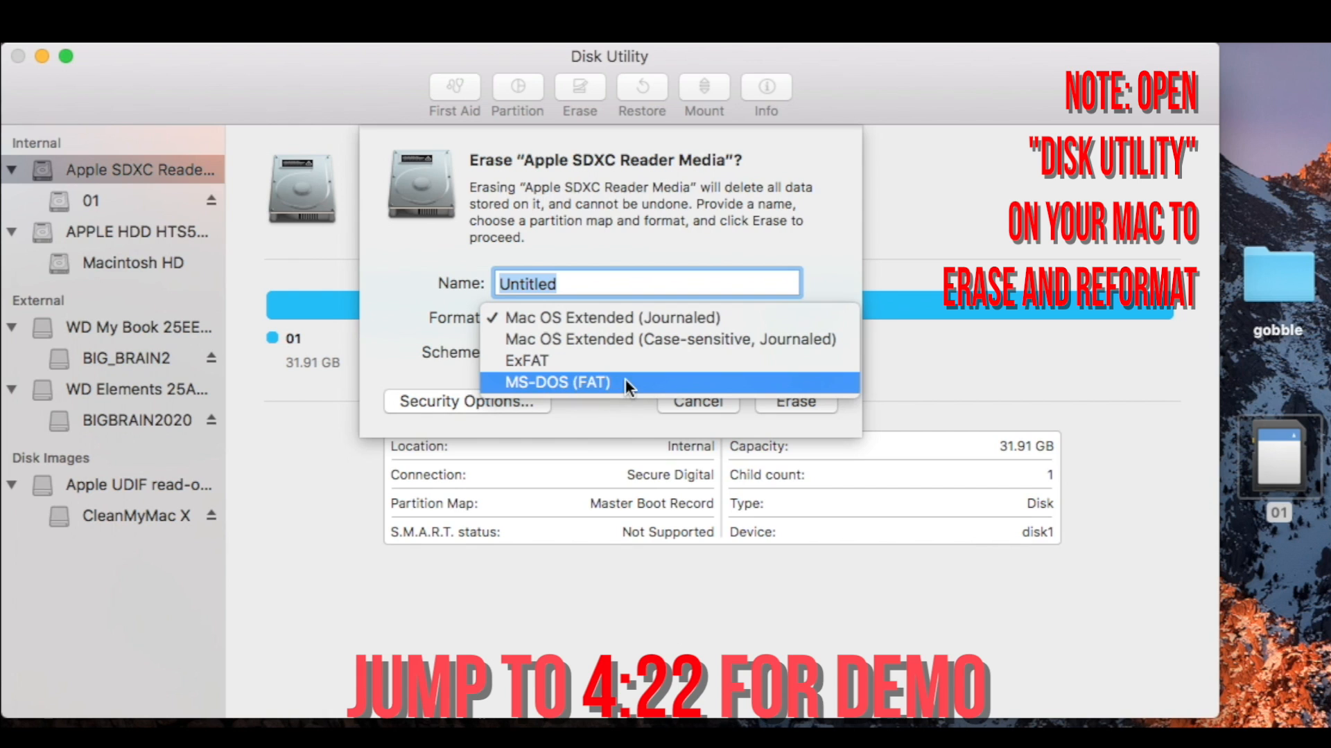
left_click(557, 383)
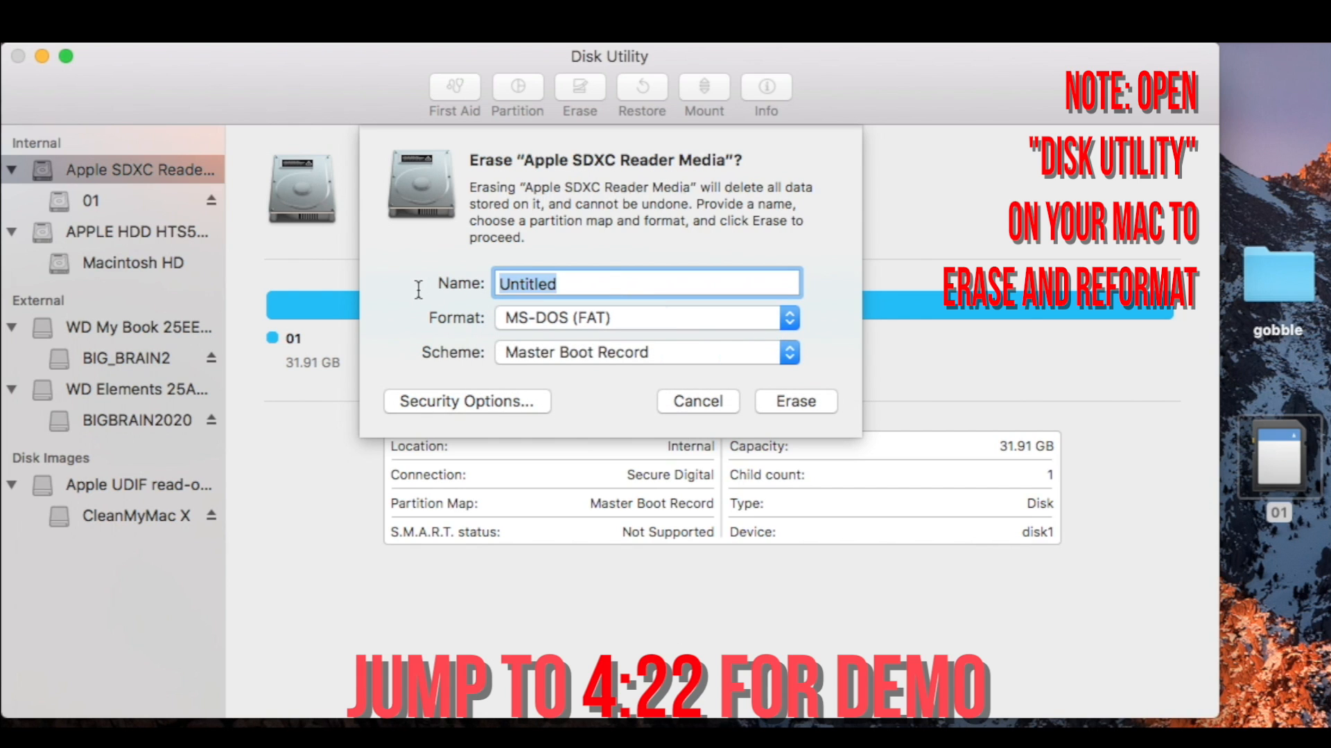
type("01")
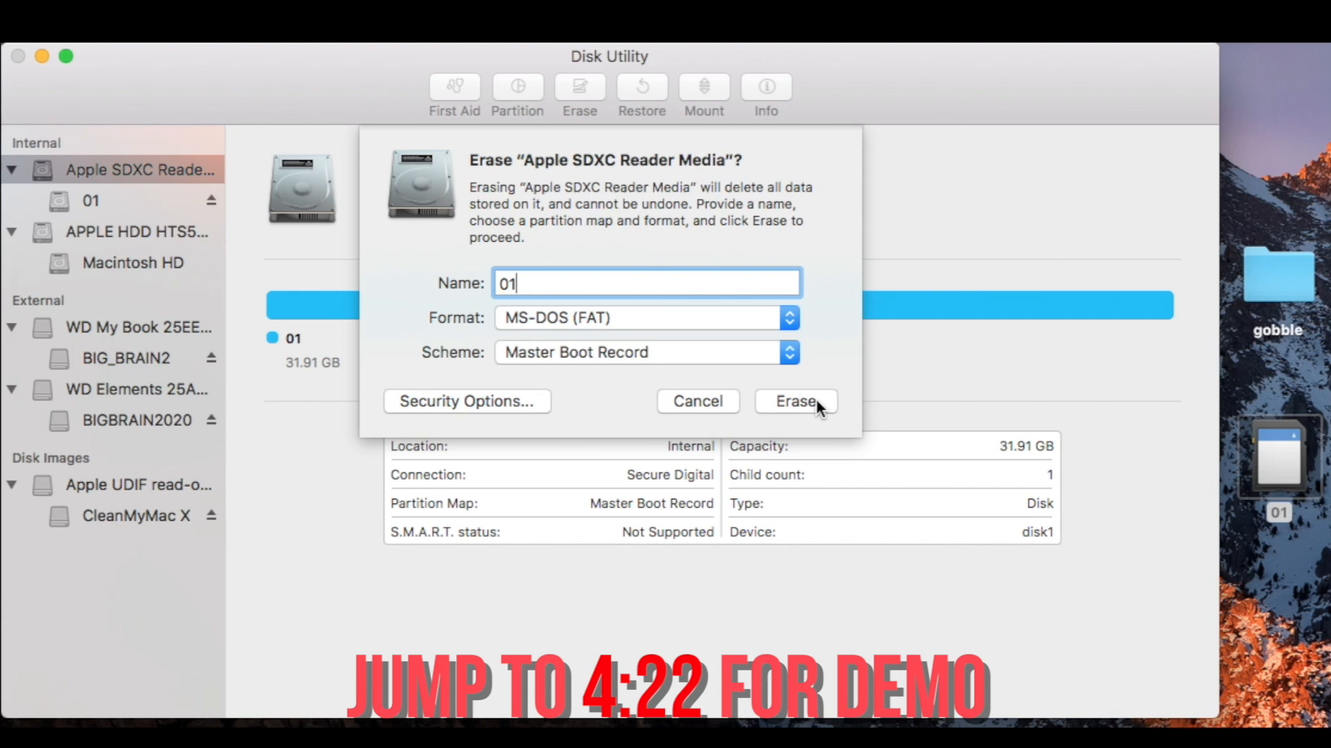
left_click(794, 402)
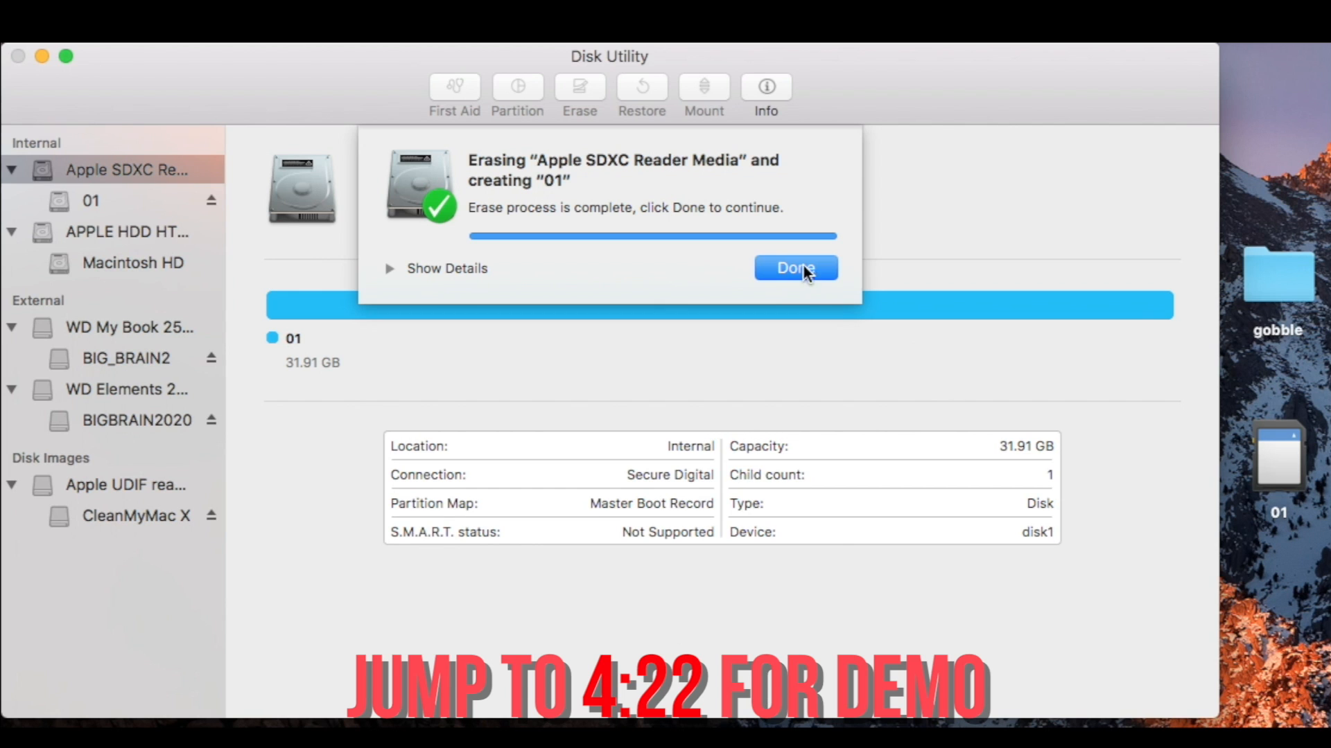
- Dismiss the finished erase report for the new 01 volume
left_click(795, 267)
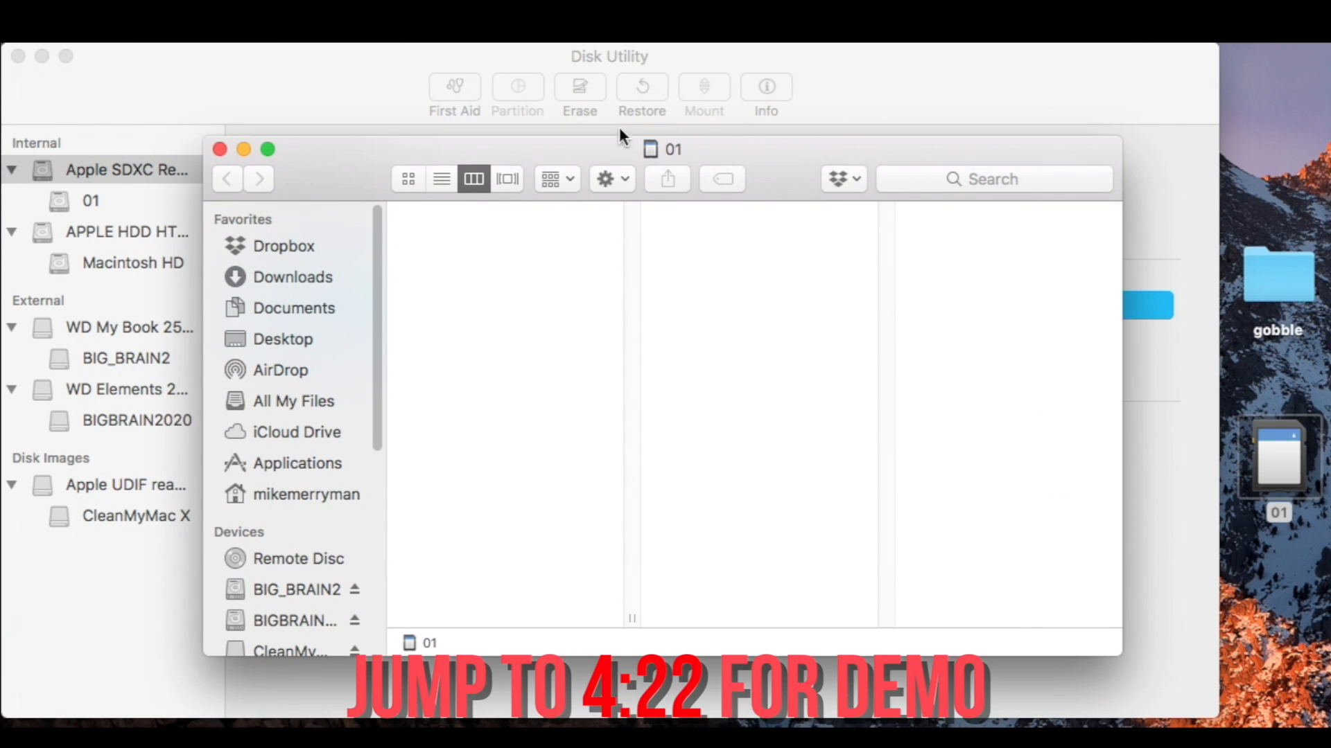
mouse_move(701, 270)
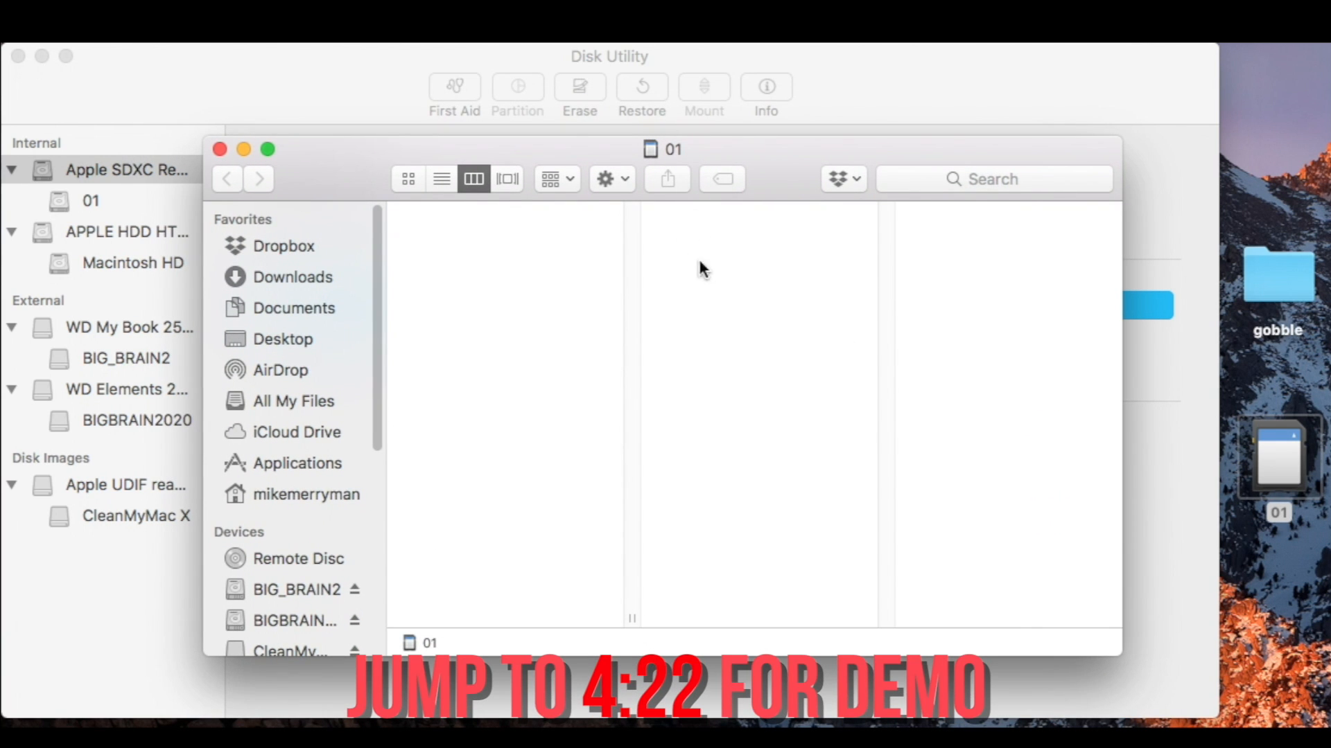
mouse_move(475, 260)
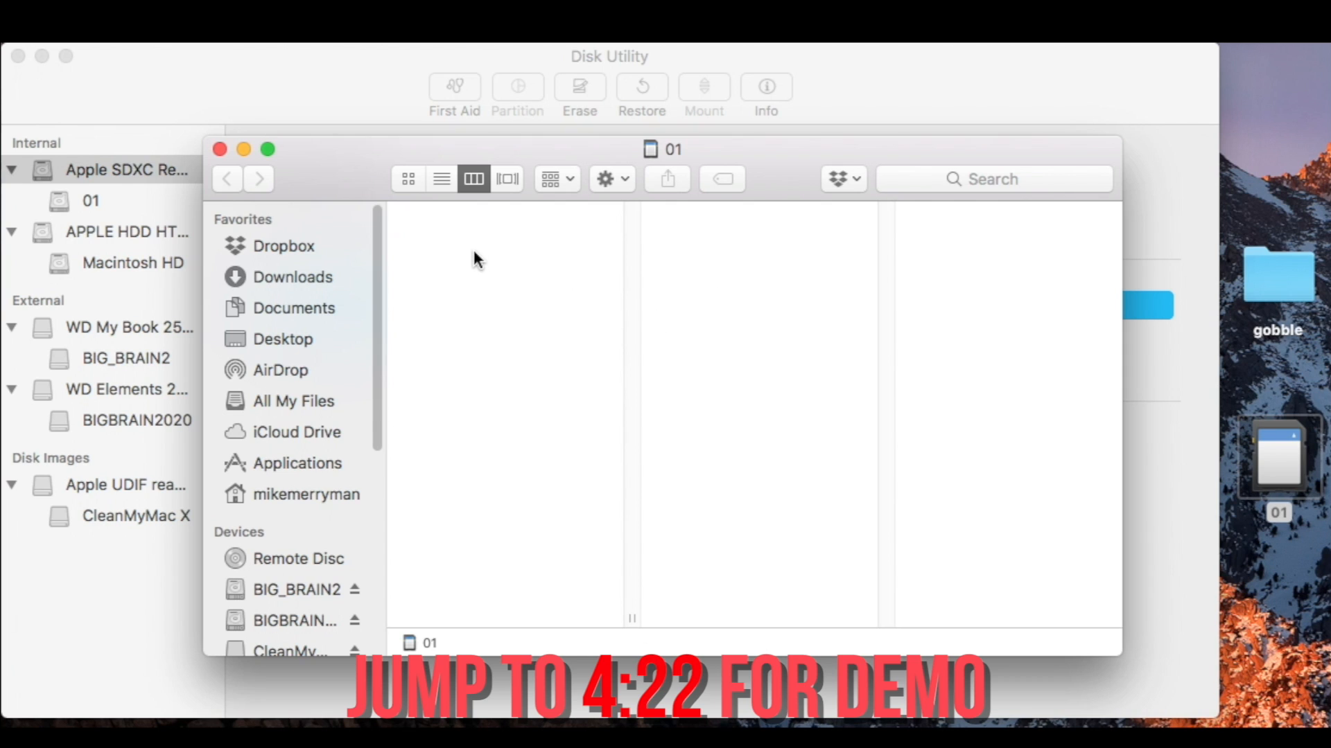
- Create a new folder named 01 on the empty card
right_click(475, 255)
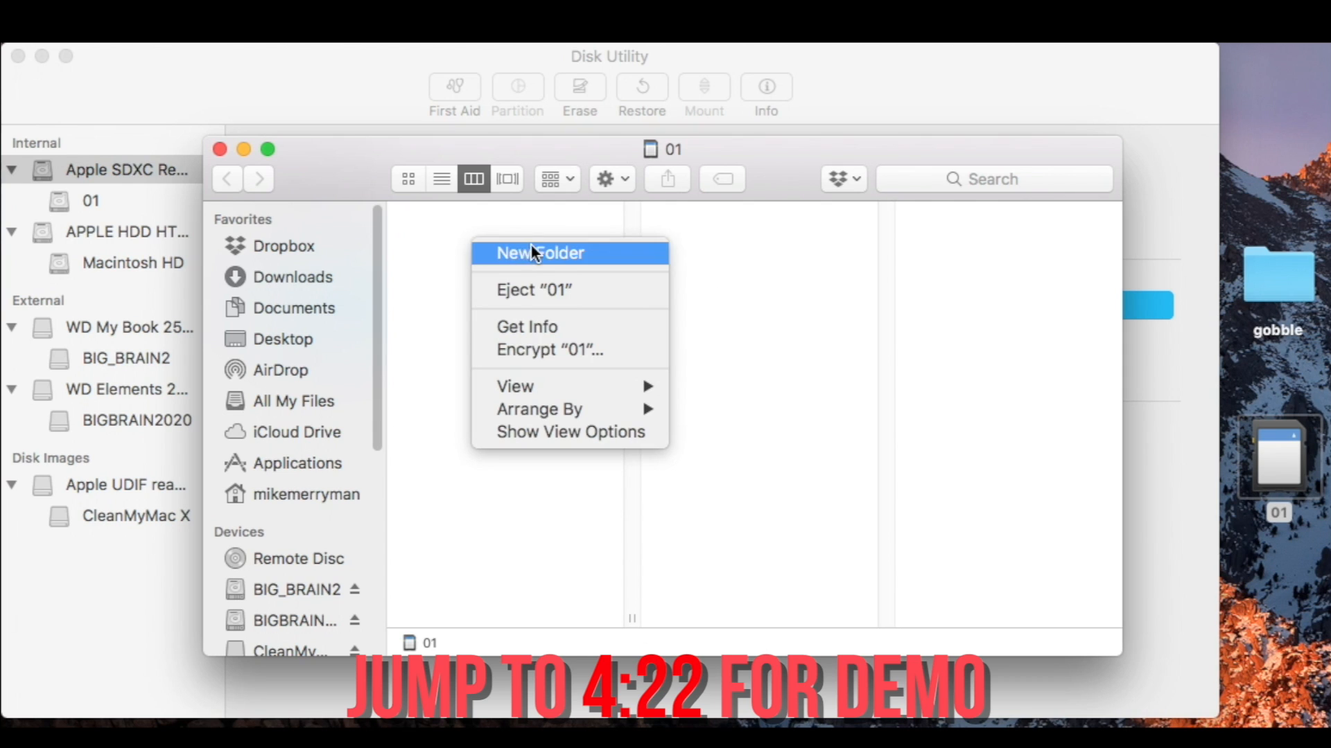
left_click(539, 253)
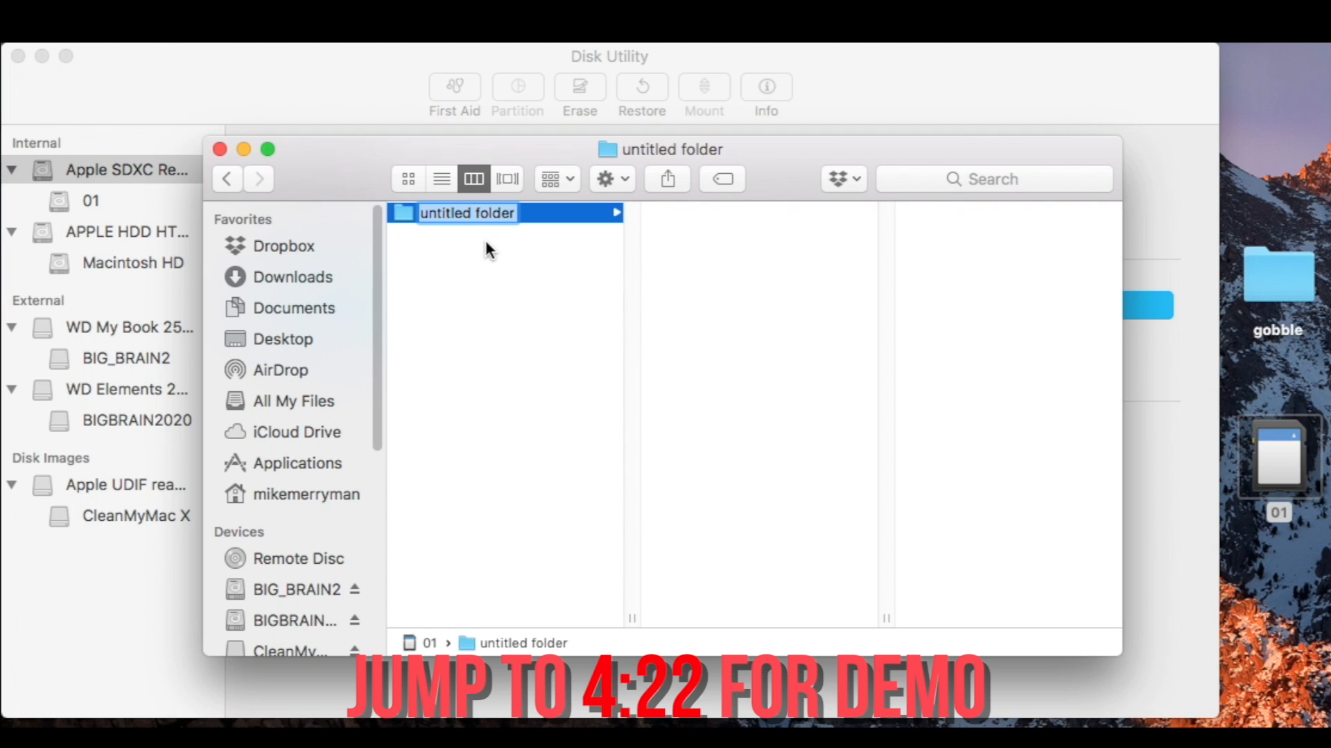
type("01")
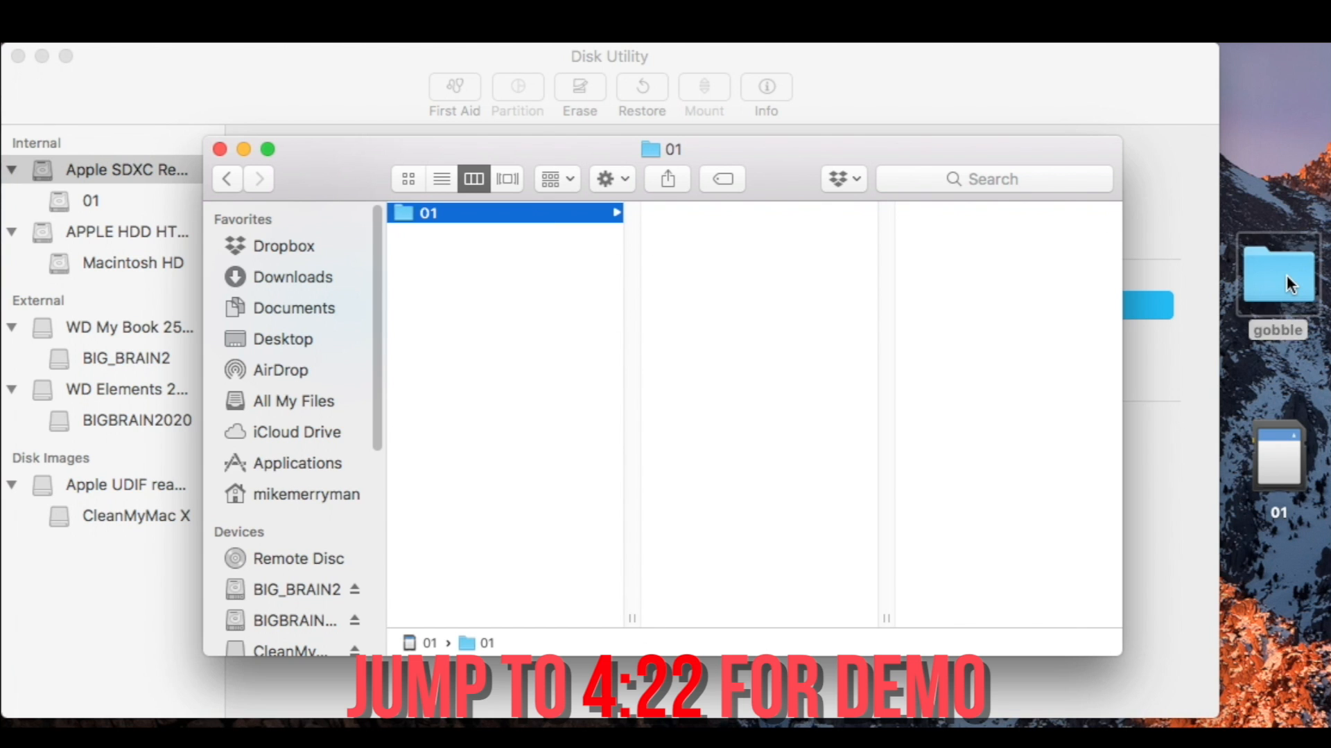
- Open the gobble folder on the desktop to get 001.mp3 and 002.mp3
double_click(1276, 275)
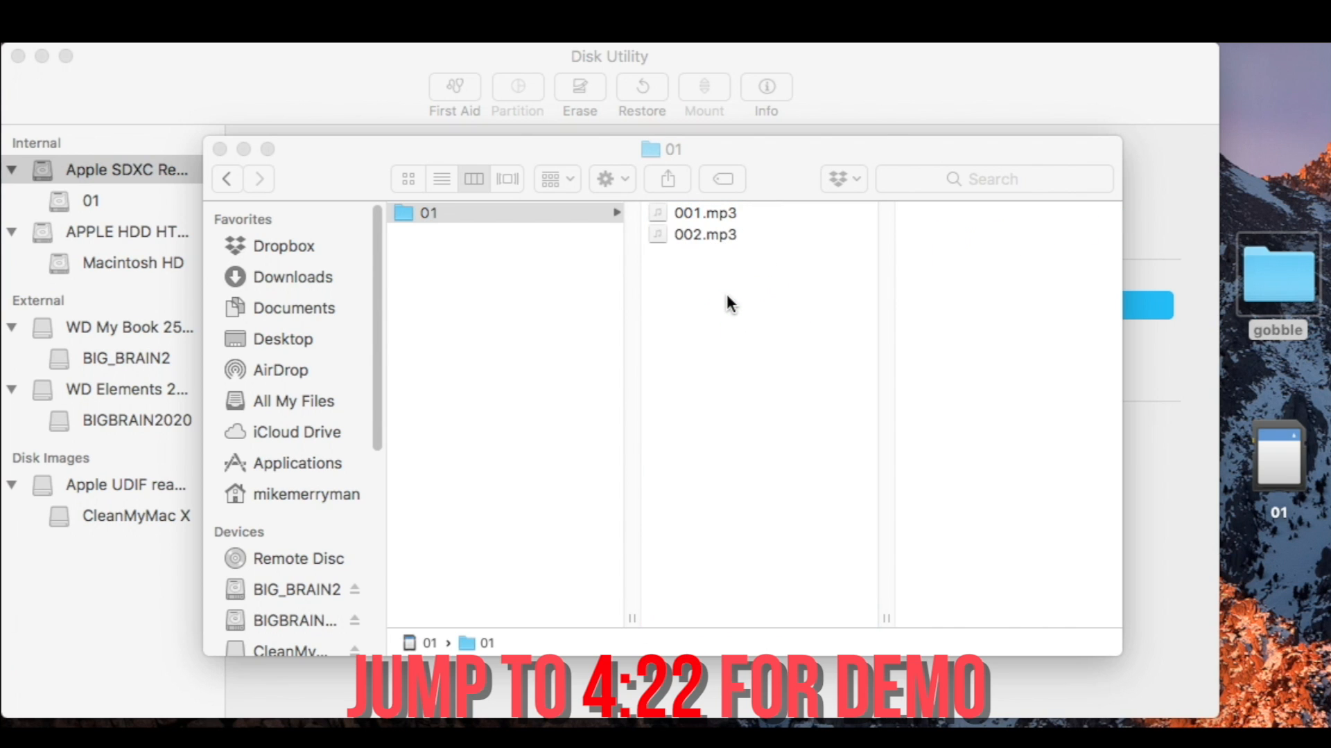
mouse_move(731, 231)
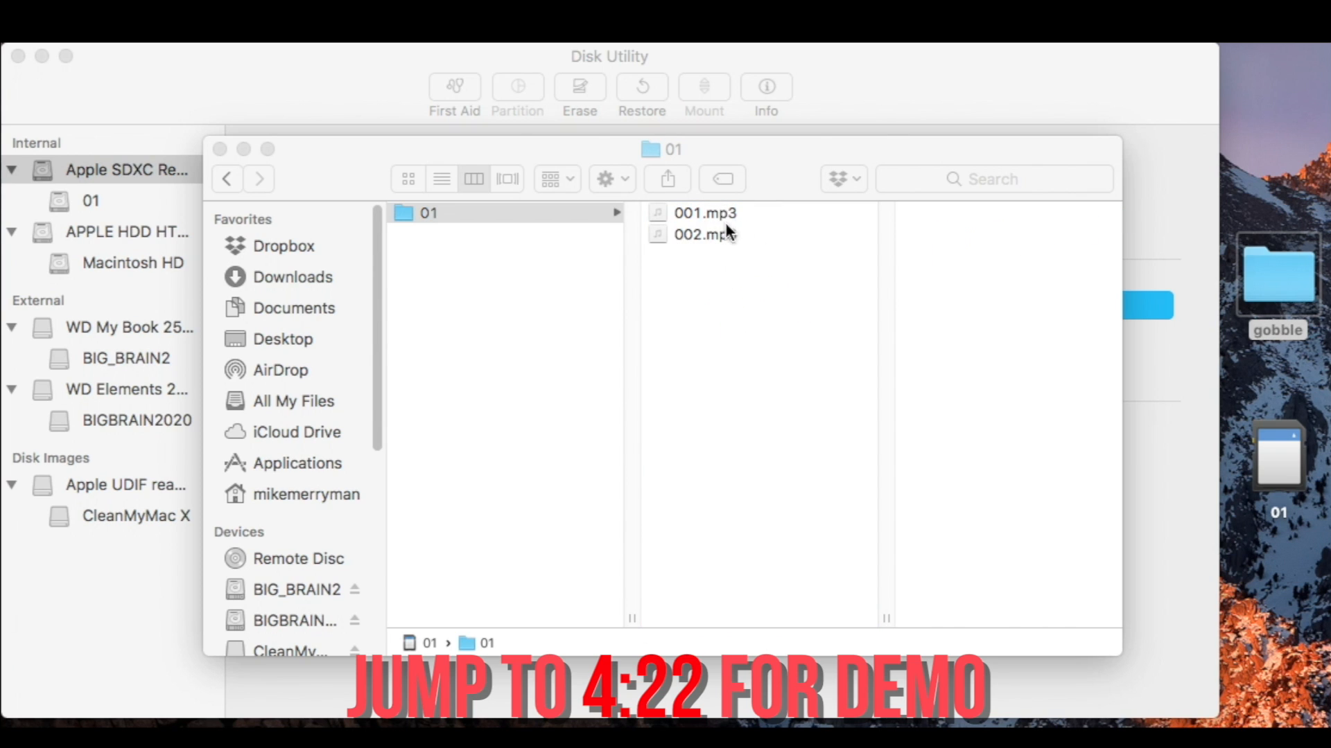
mouse_move(716, 244)
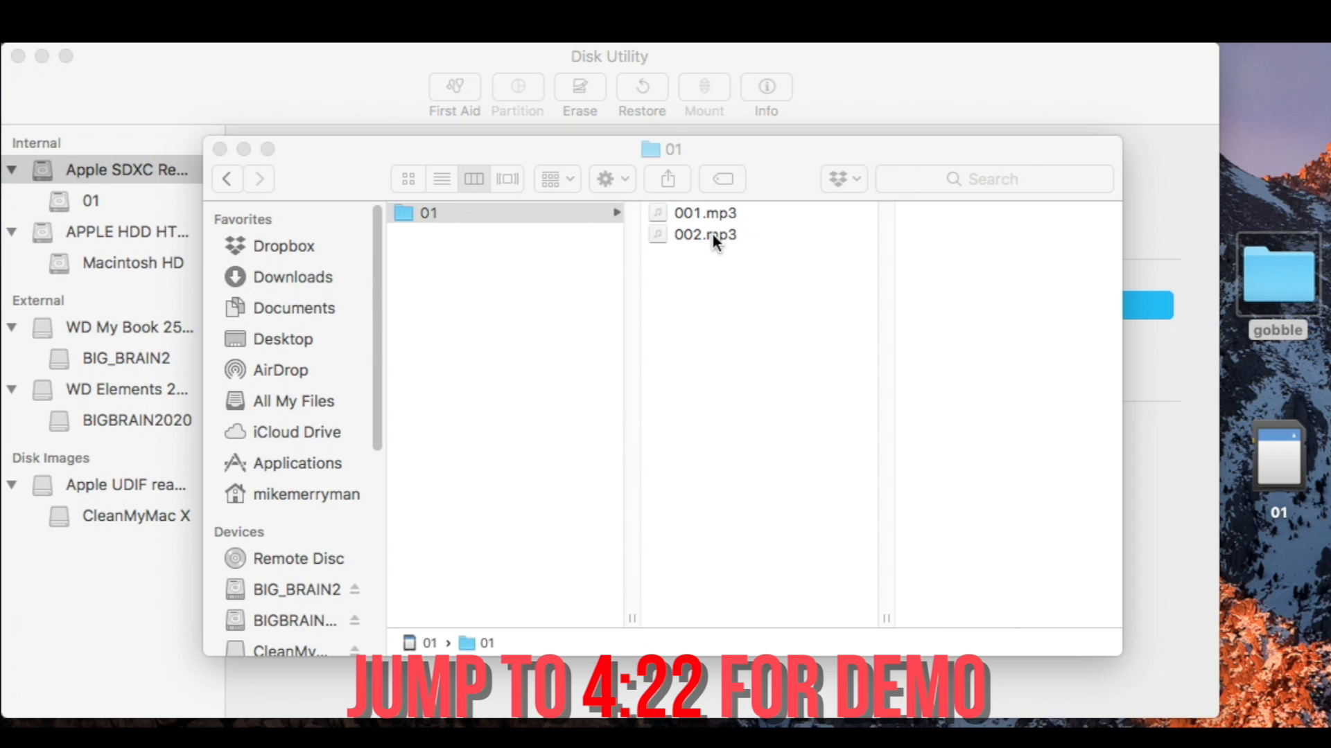
mouse_move(736, 240)
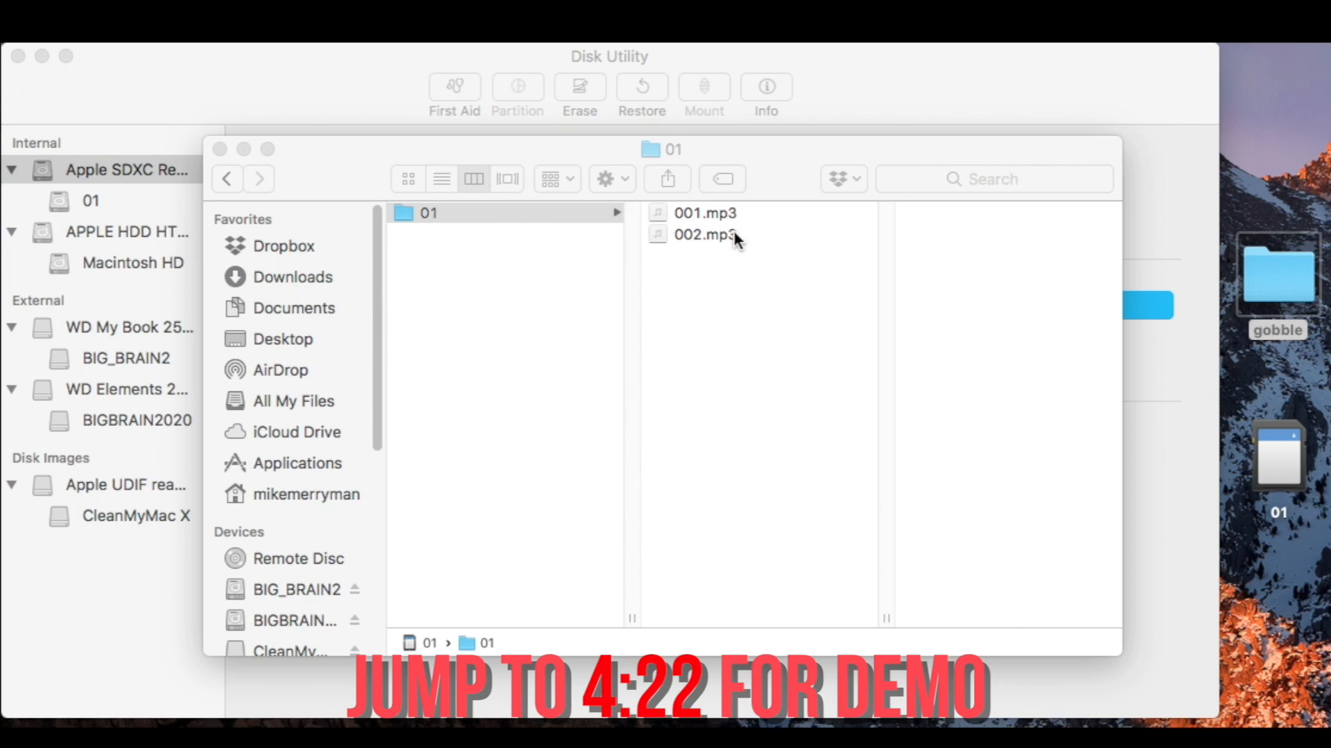
mouse_move(688, 222)
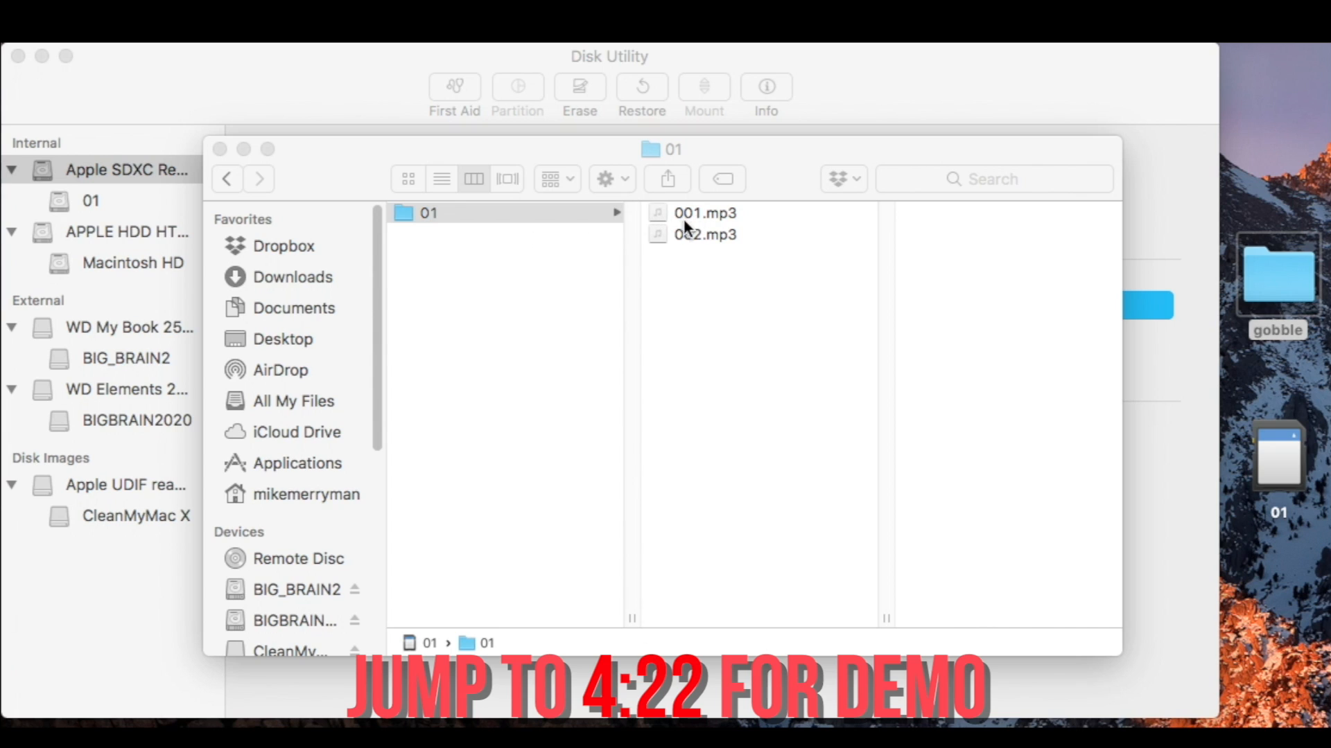
mouse_move(696, 252)
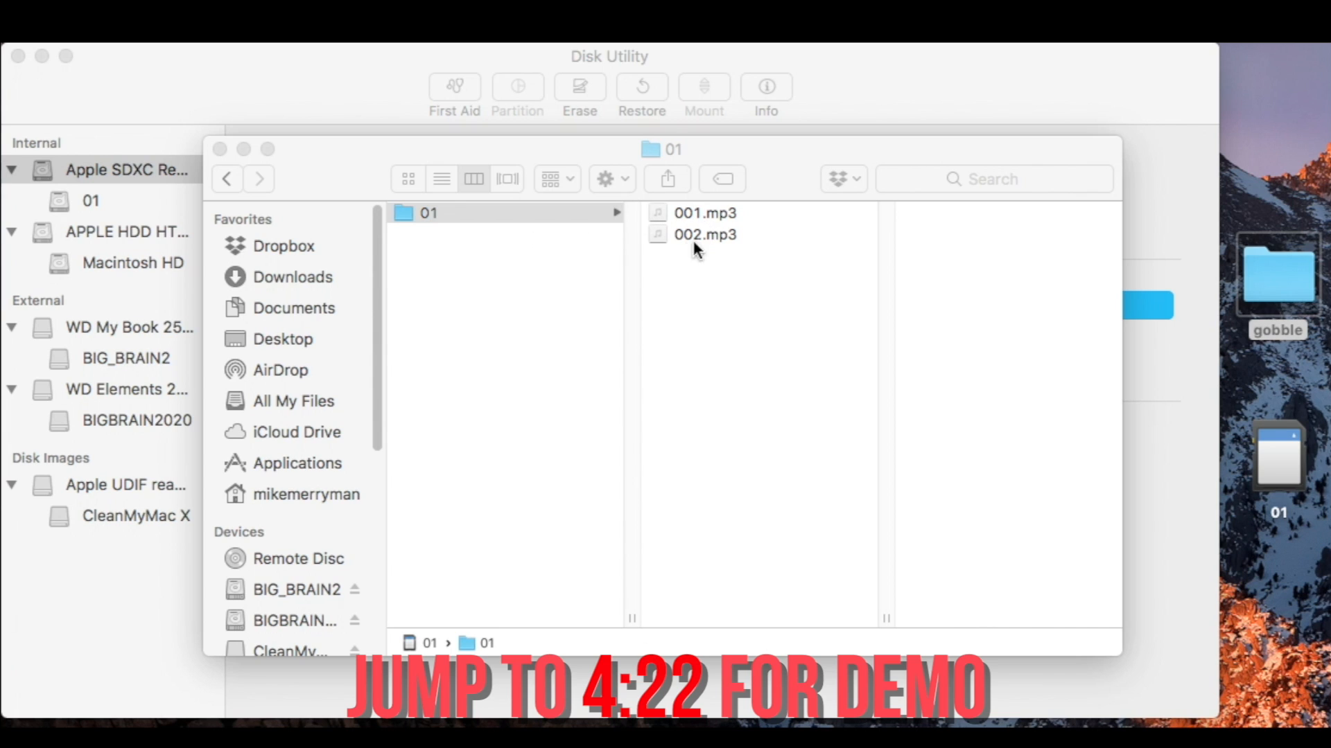
mouse_move(244, 168)
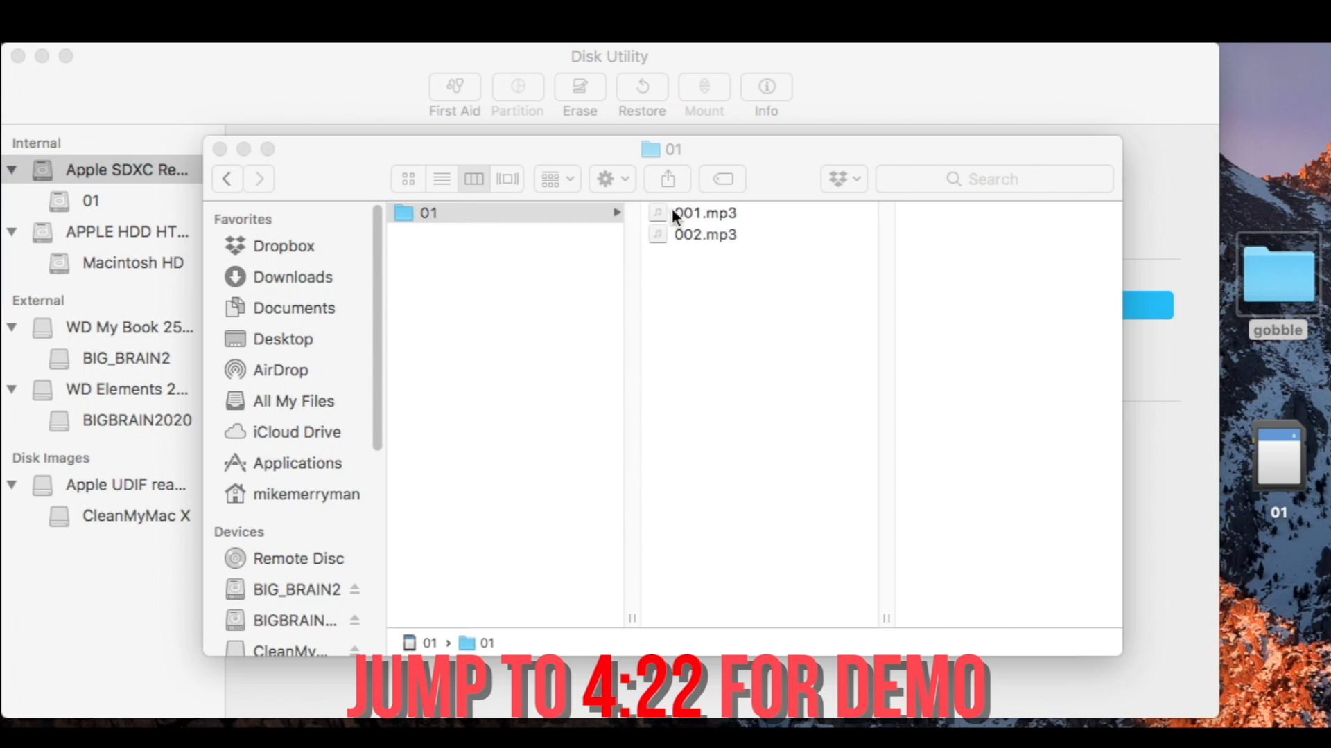
mouse_move(811, 225)
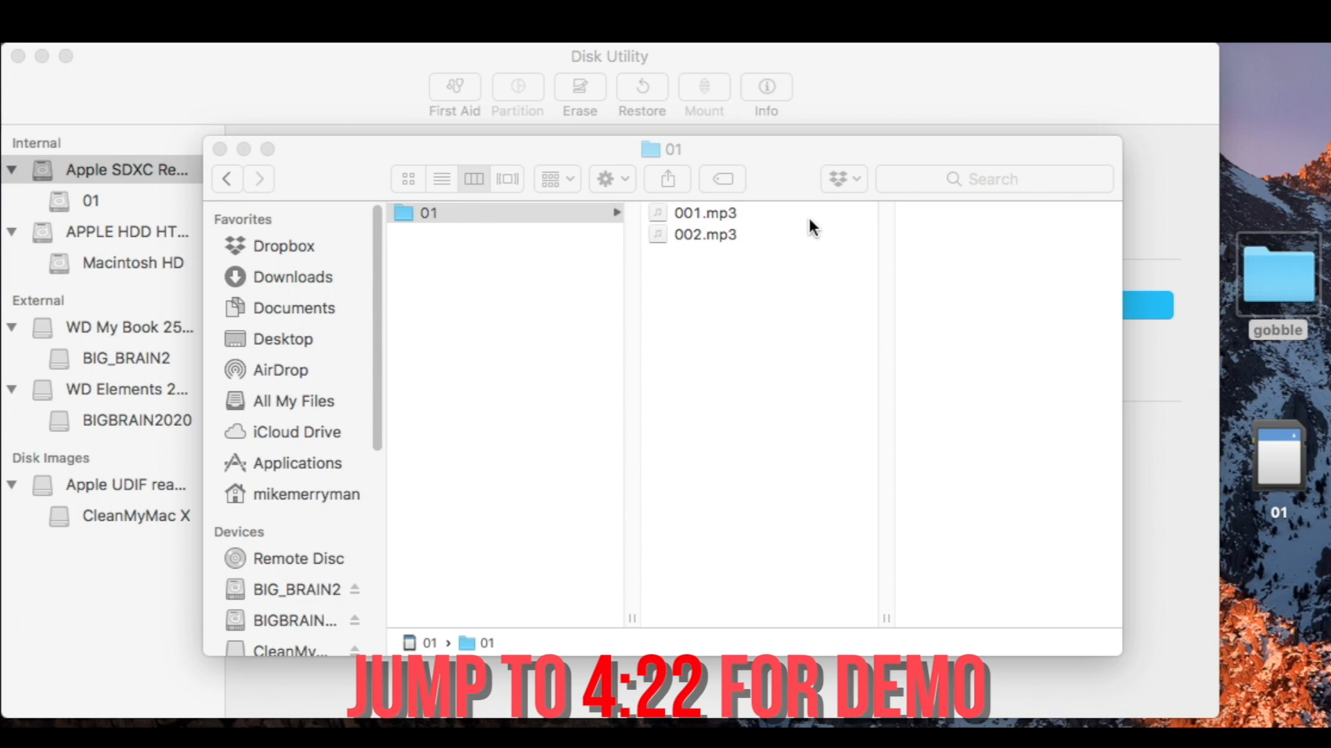
mouse_move(697, 231)
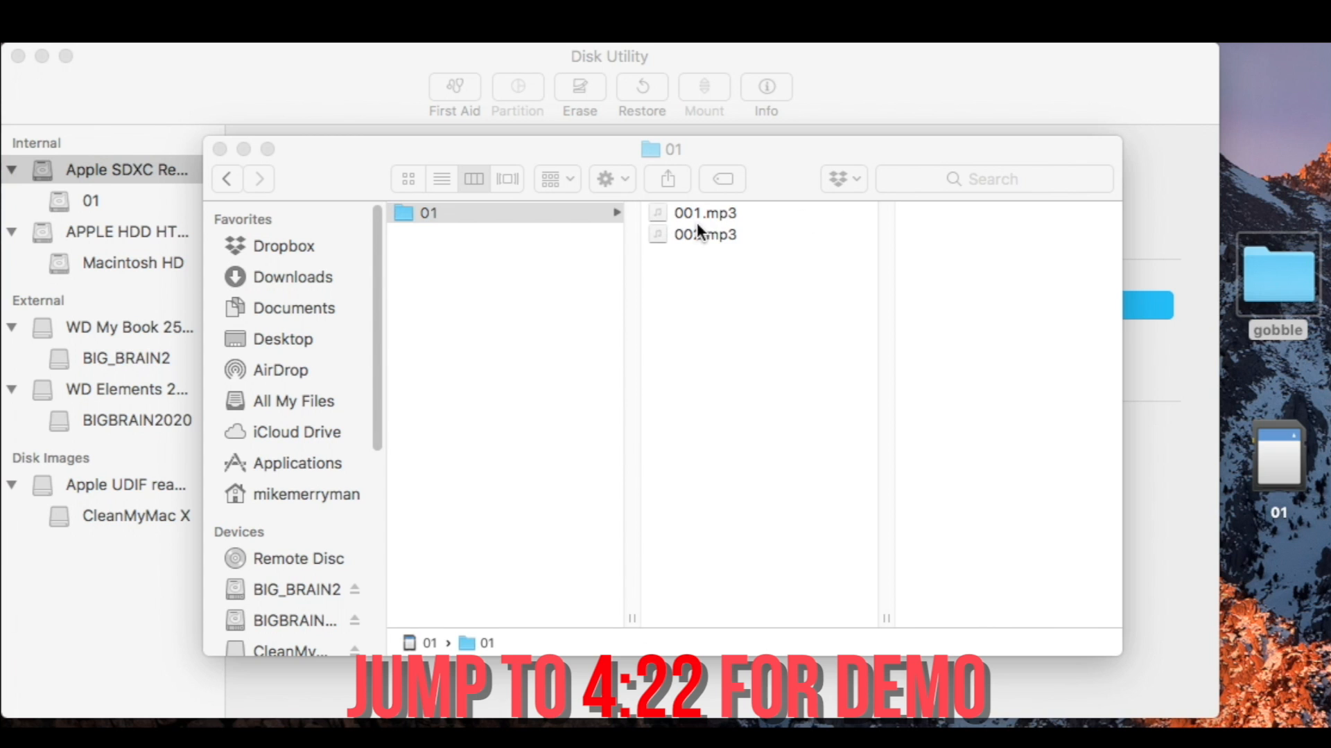
mouse_move(762, 244)
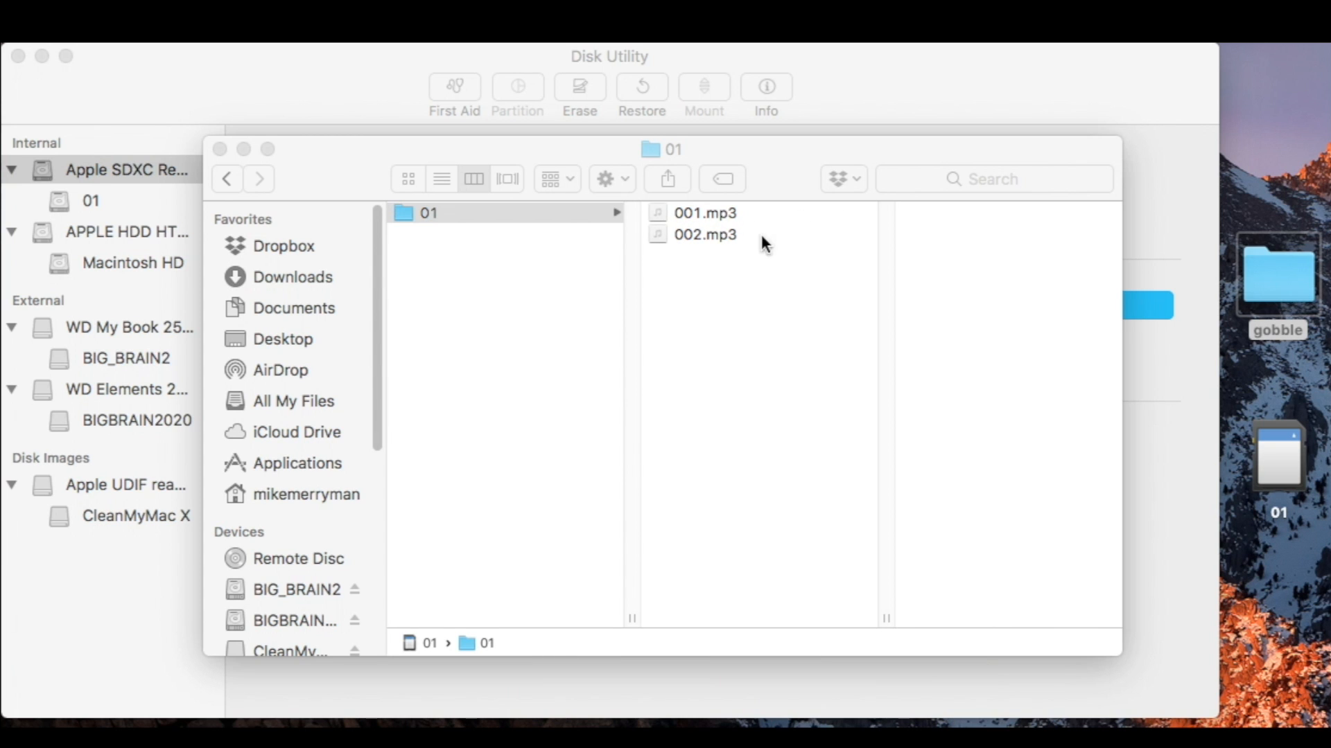